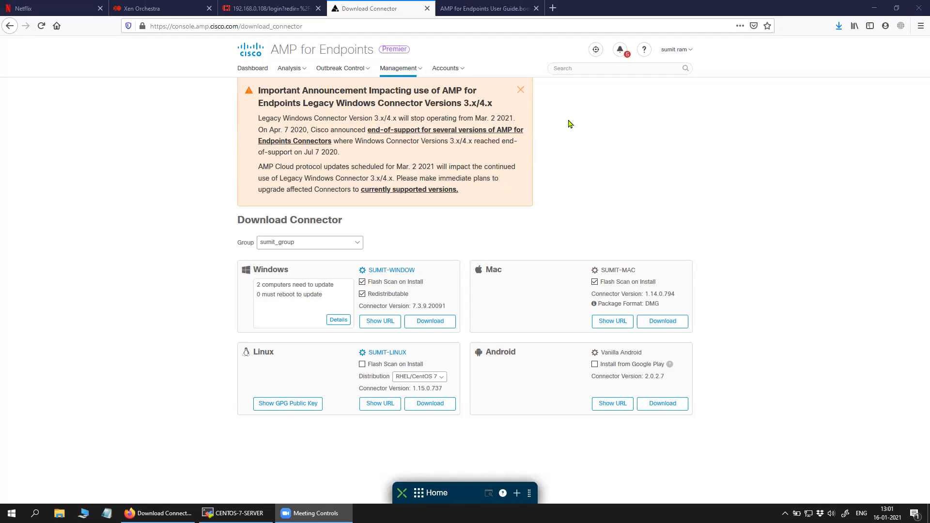
{"action": "mouse_move", "coordinate": [186, 179]}
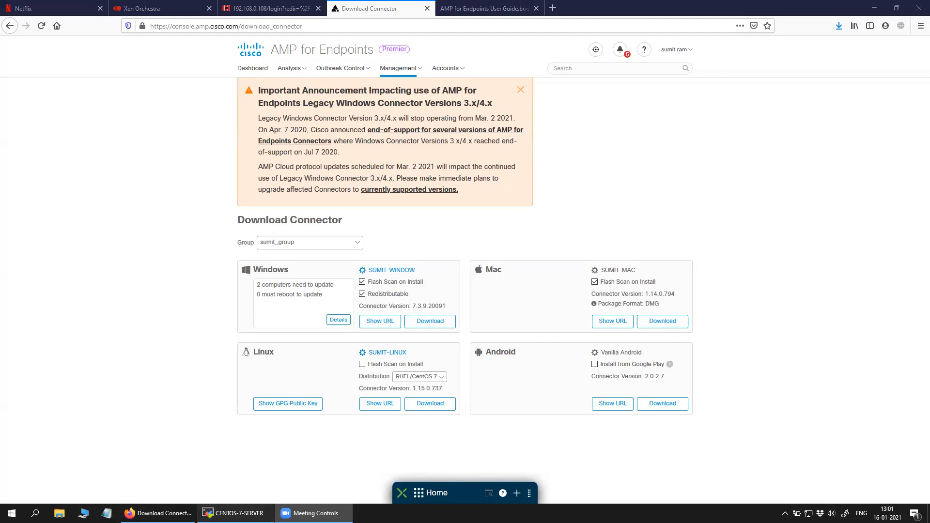
Step: Switch from the AMP download page to the CENTOS-7-SERVER terminal session
{"action": "left_click", "coordinate": [234, 513]}
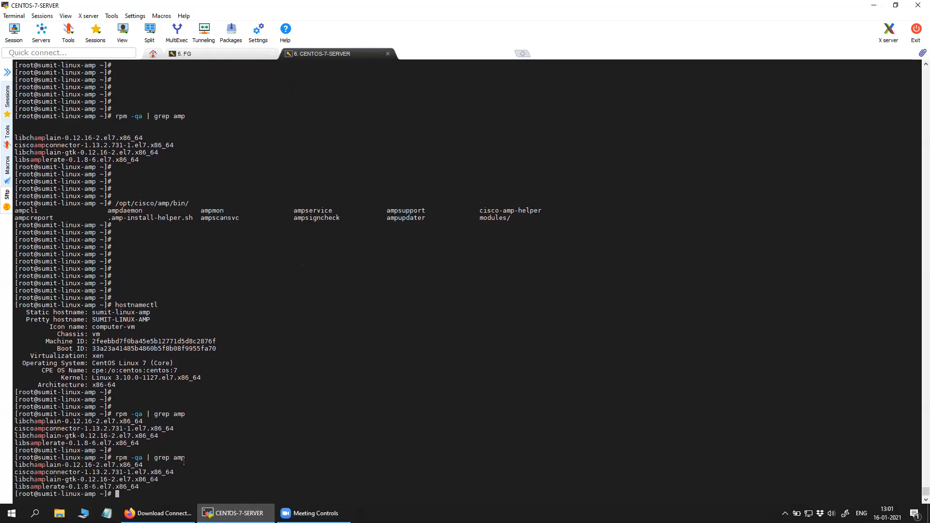
Step: Highlight the installed ciscoampconnector package and start a root shell with sudo -s
{"action": "double_click", "coordinate": [59, 471]}
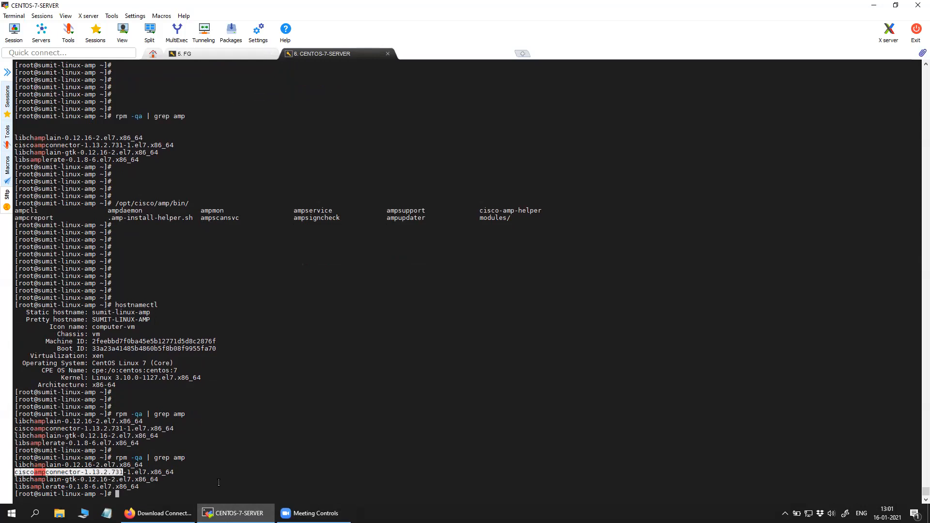
{"action": "scroll", "scroll_direction": "down", "scroll_amount": 3}
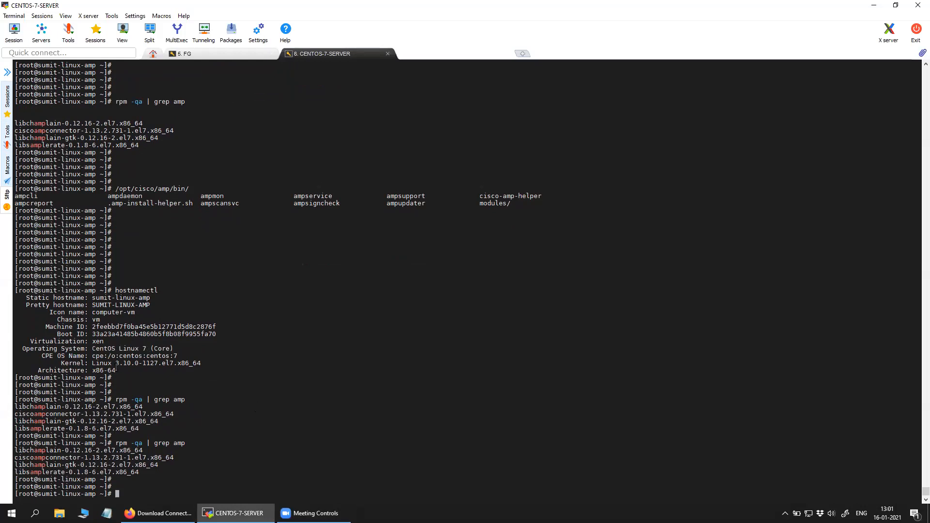
{"action": "left_click_drag", "start_coordinate": [116, 363], "coordinate": [200, 363]}
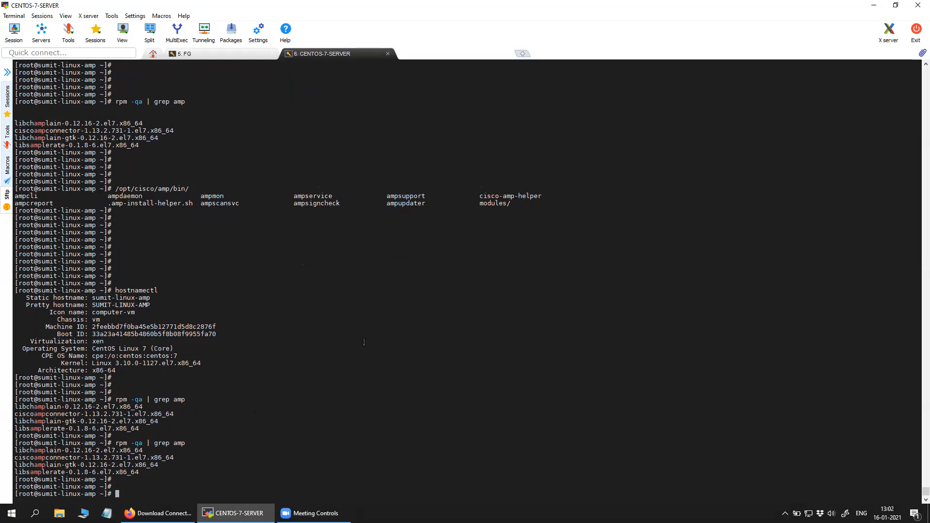
{"action": "mouse_move", "coordinate": [307, 271]}
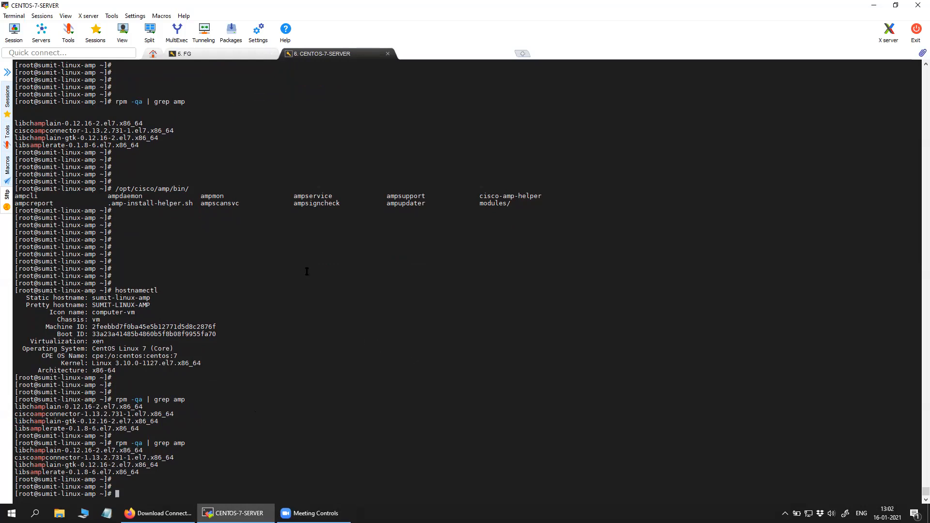
{"action": "mouse_move", "coordinate": [307, 267]}
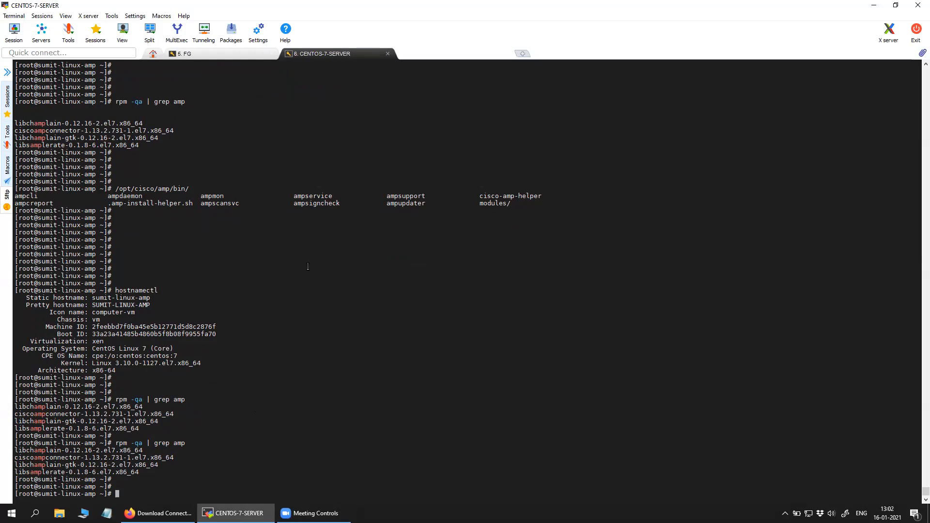
{"action": "mouse_move", "coordinate": [304, 101]}
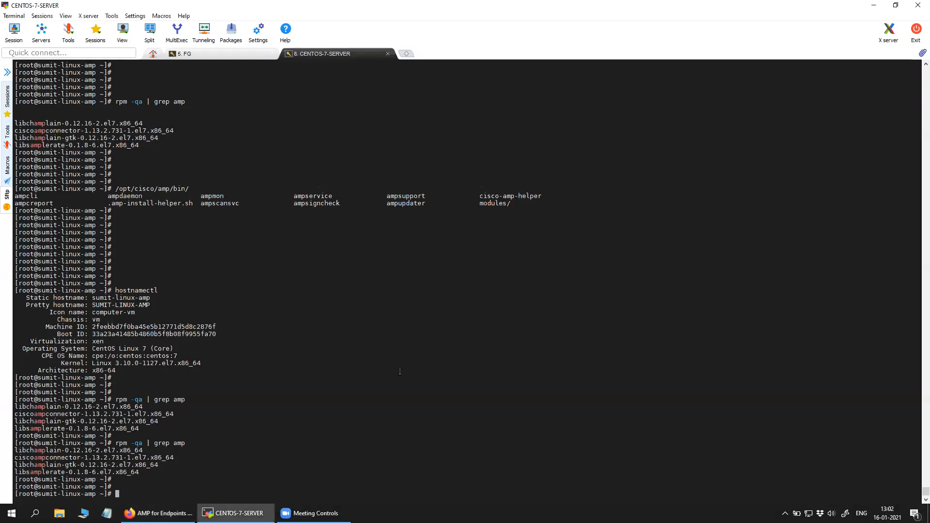
{"action": "type", "text": "yu"}
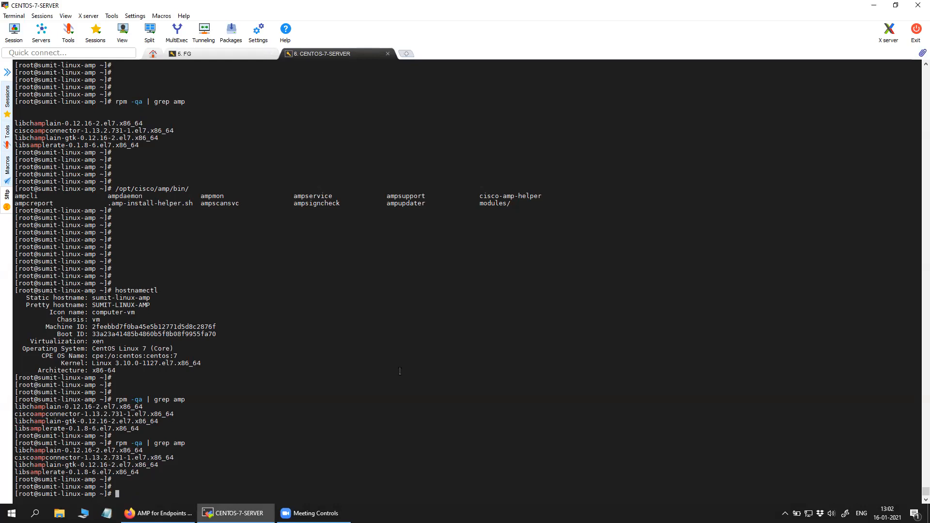
{"action": "type", "text": "sudo -s"}
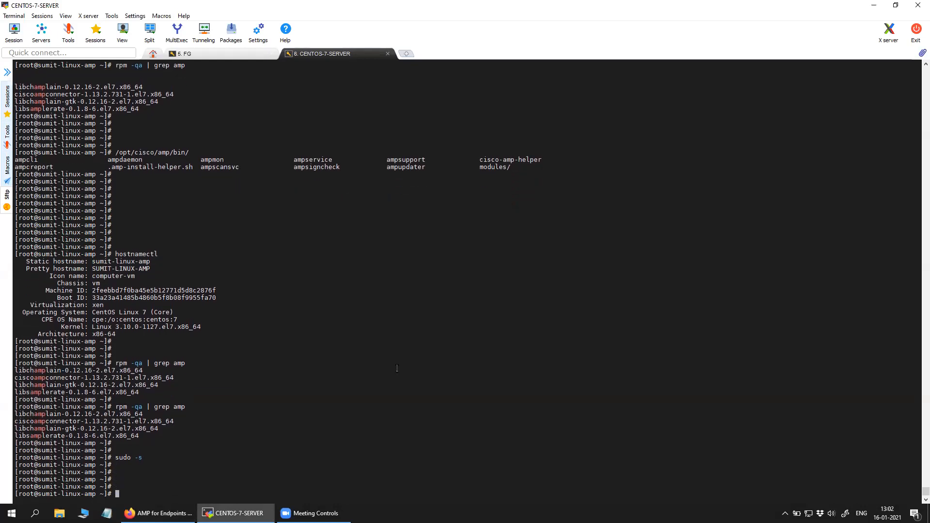
Step: Run yum remove ciscoampconnector -y until the removal reports Complete
{"action": "type", "text": "y"}
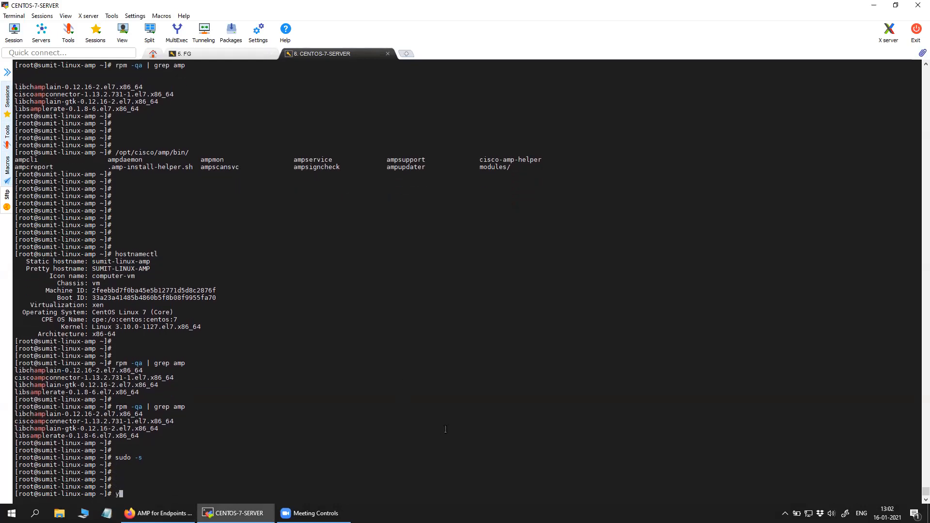
{"action": "type", "text": "yum"}
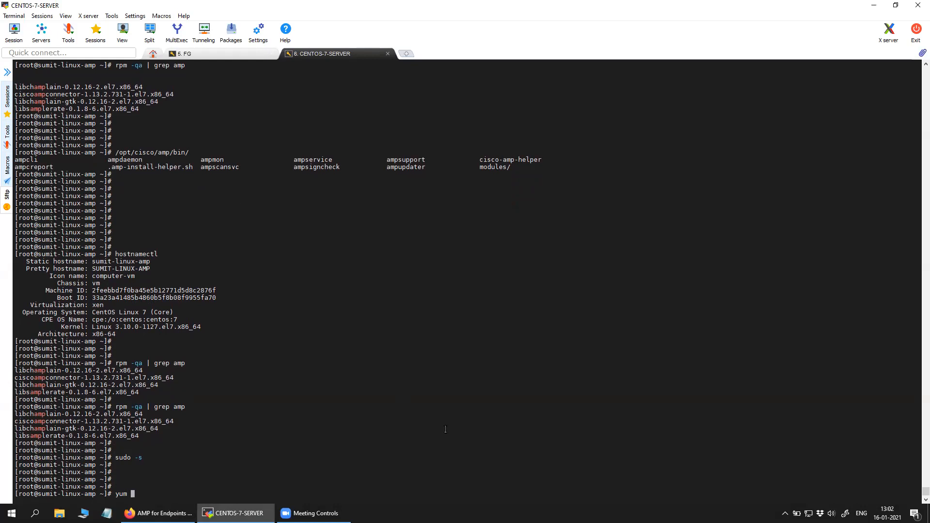
{"action": "type", "text": "remove"}
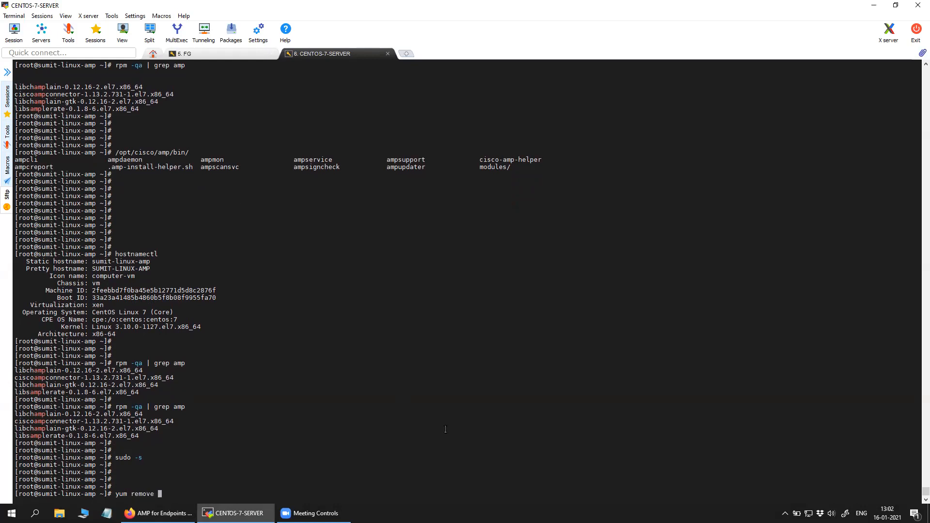
{"action": "type", "text": "ciscoampconnector -y"}
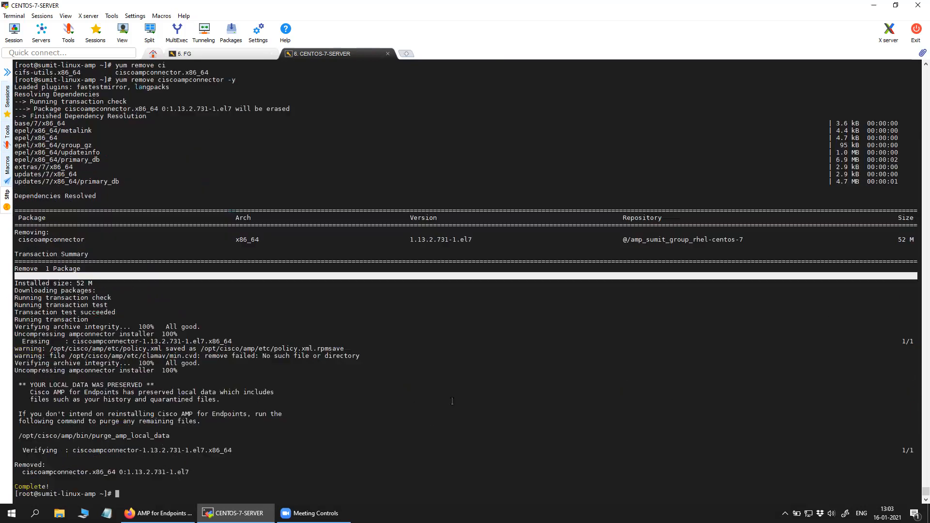
{"action": "double_click", "coordinate": [440, 239]}
{"action": "type", "text": "yum remove ciscoampconnector -y"}
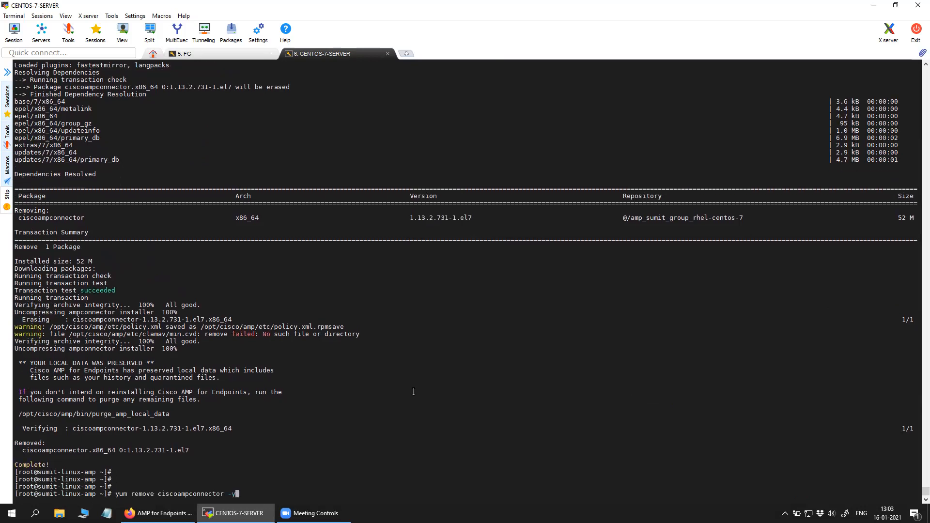
Step: Check with rpm -qa | grep amp that no ciscoampconnector package remains installed
{"action": "type", "text": "arp -a"}
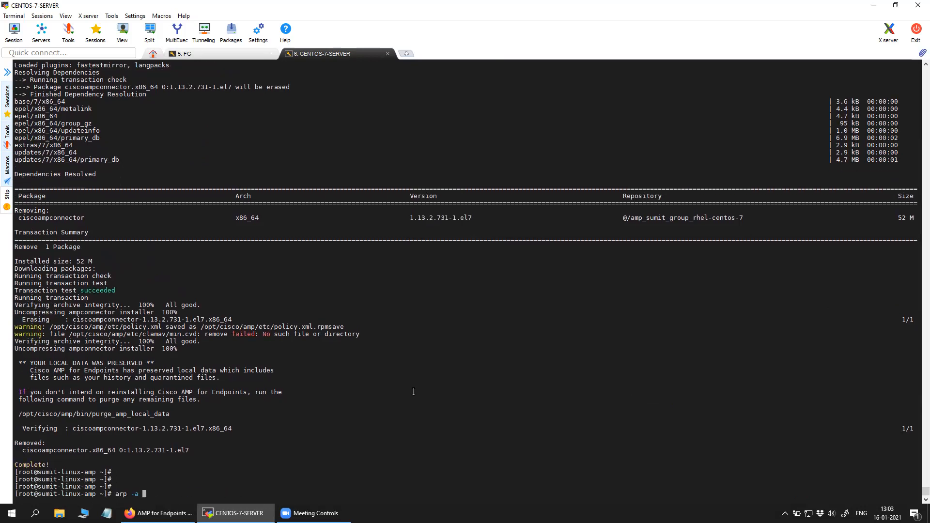
{"action": "type", "text": "arping  -I eth0 192.168.0."}
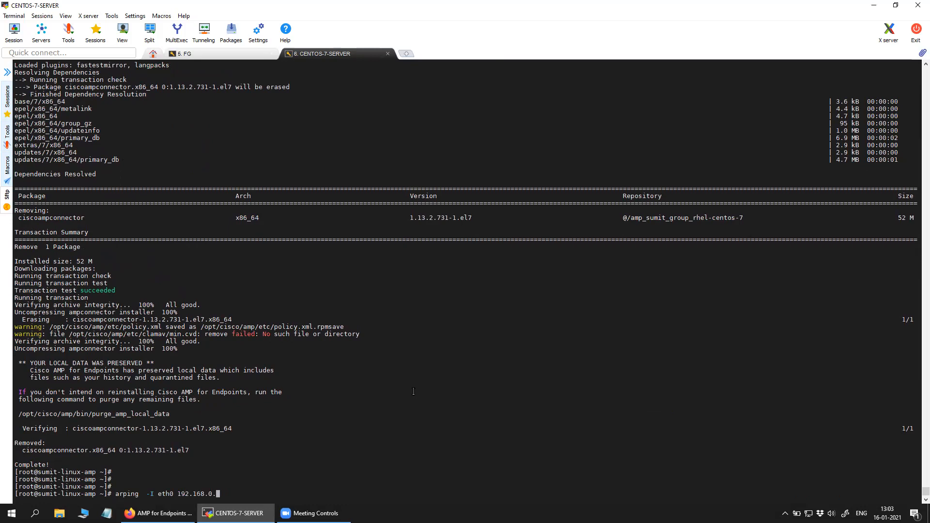
{"action": "key", "text": "ctrl+c"}
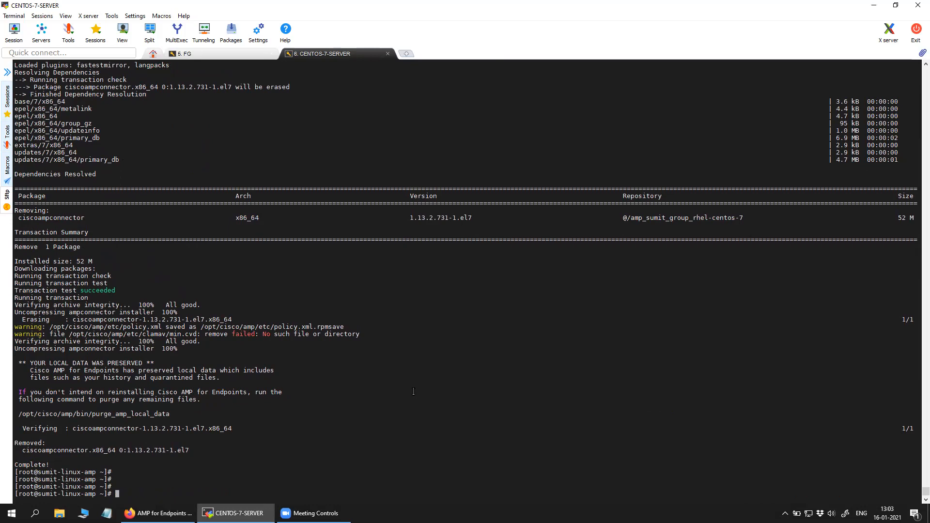
{"action": "type", "text": "rpm -qa"}
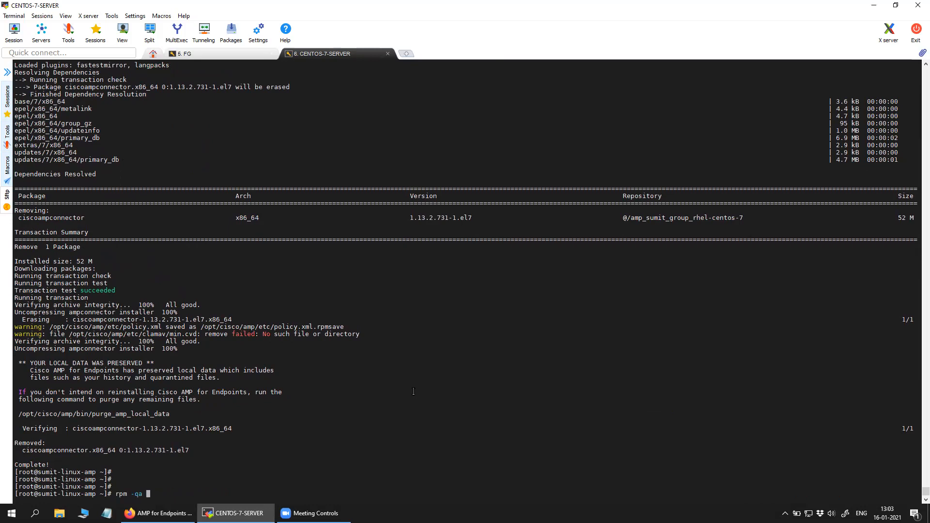
{"action": "type", "text": "| gr"}
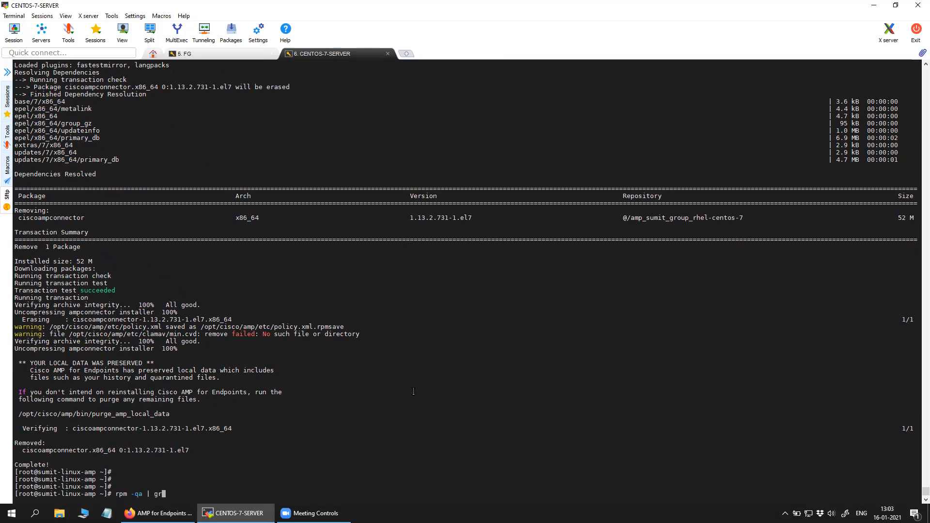
{"action": "key", "text": "Return"}
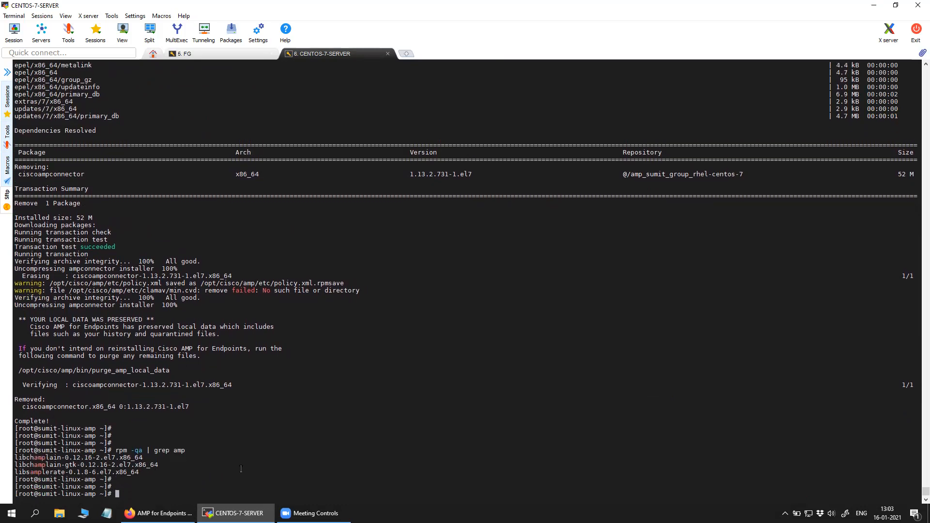
Step: List /opt/cisco/amp/bin, which still holds purge_amp_local_data
{"action": "scroll", "scroll_direction": "down", "scroll_amount": 3}
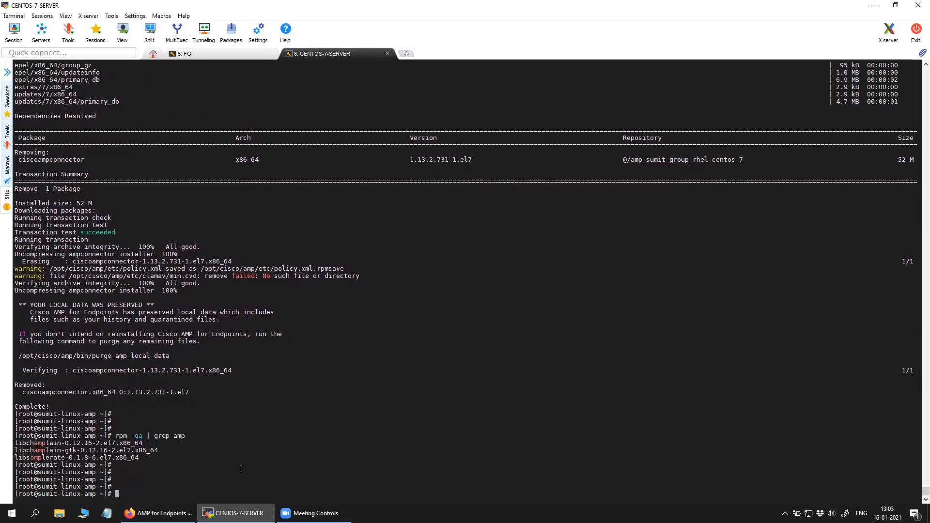
{"action": "type", "text": "ls"}
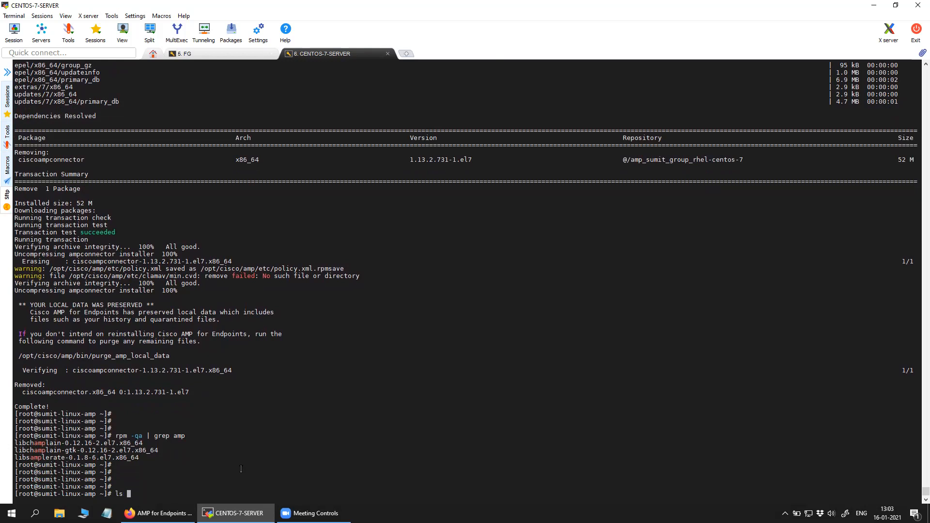
{"action": "type", "text": "/opt/"}
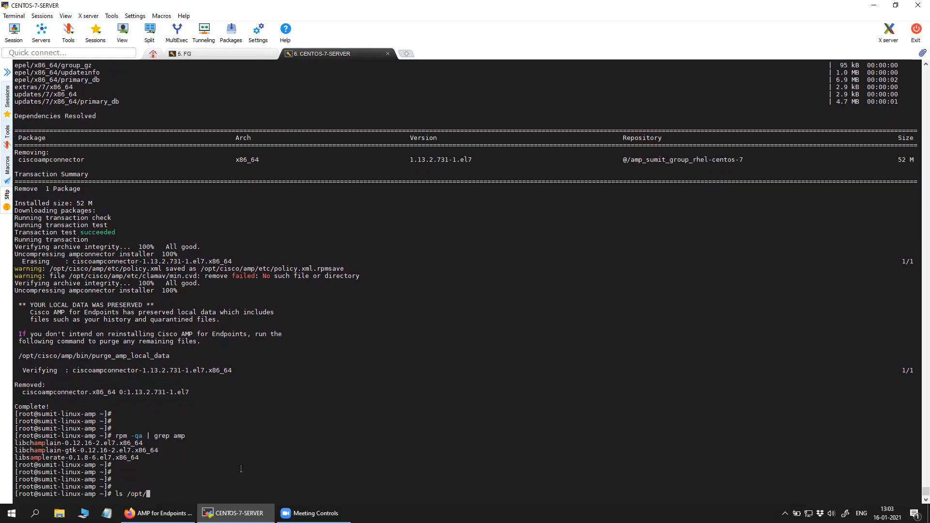
{"action": "type", "text": "cisco/amp/bin/"}
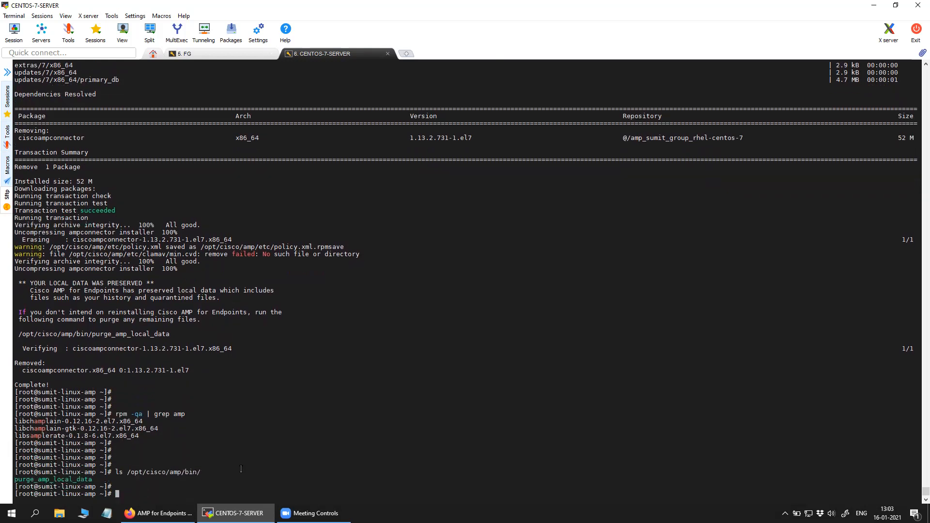
Step: Run /opt/cisco/amp/bin/purge_amp_local_data so the AMP bin folder no longer exists
{"action": "scroll", "scroll_direction": "down", "scroll_amount": 3}
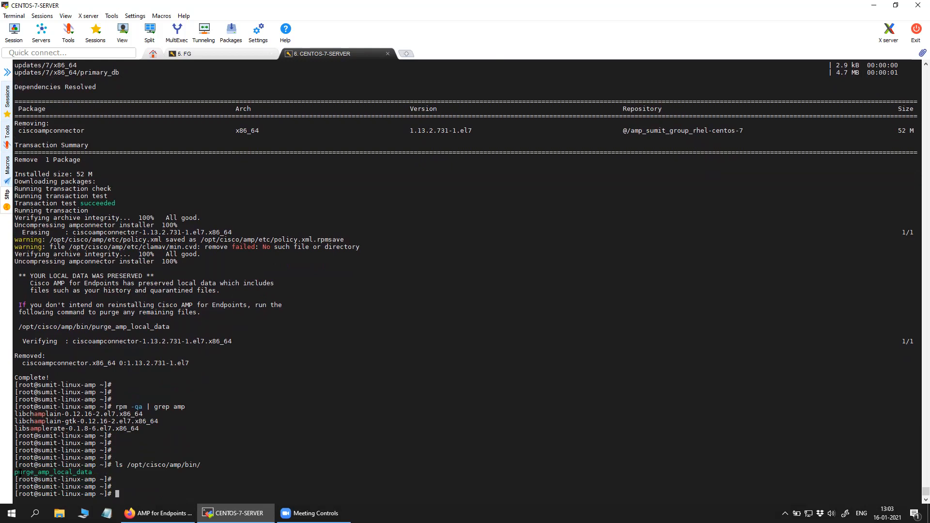
{"action": "double_click", "coordinate": [52, 472]}
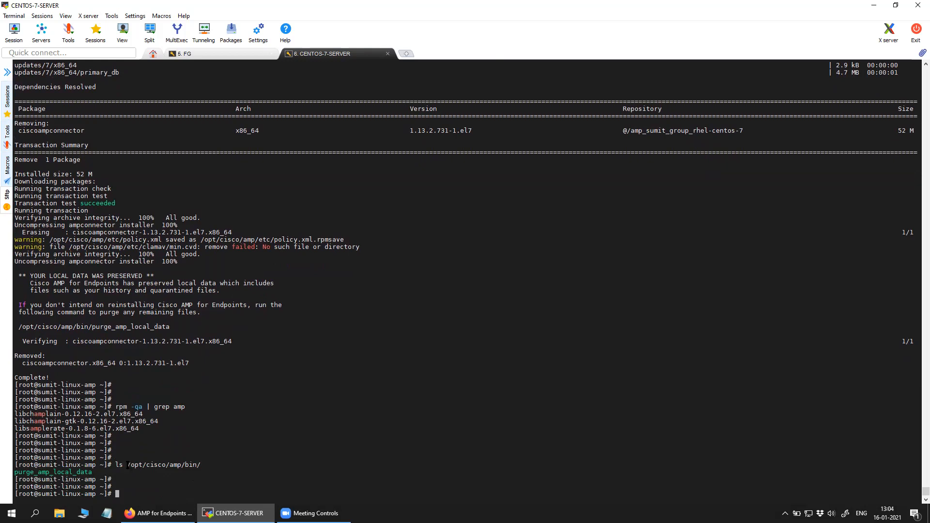
{"action": "double_click", "coordinate": [162, 464]}
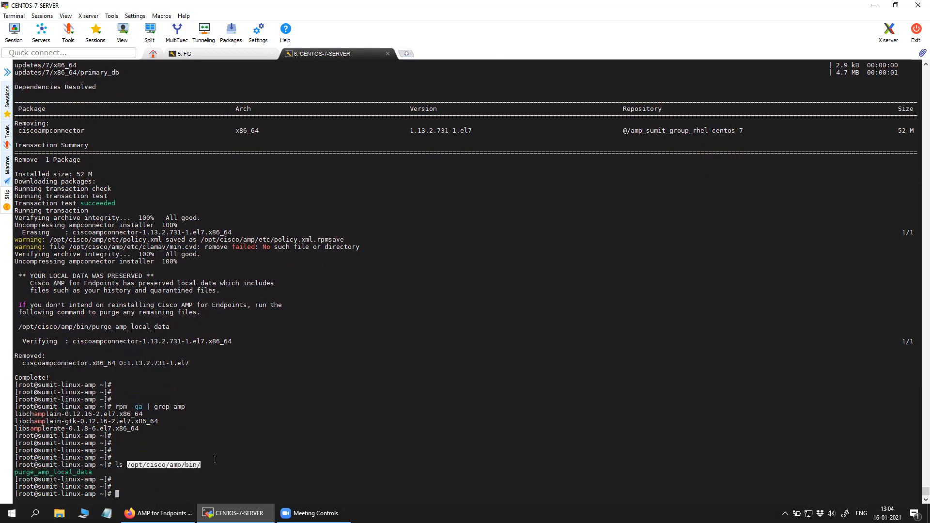
{"action": "type", "text": "/opt/"}
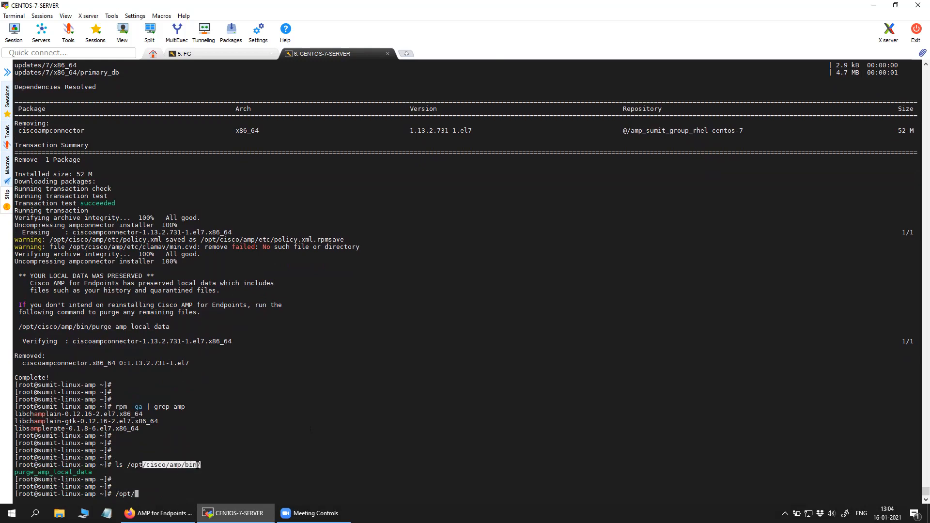
{"action": "type", "text": "/cisco/amp/bin/purge_amp_local_data"}
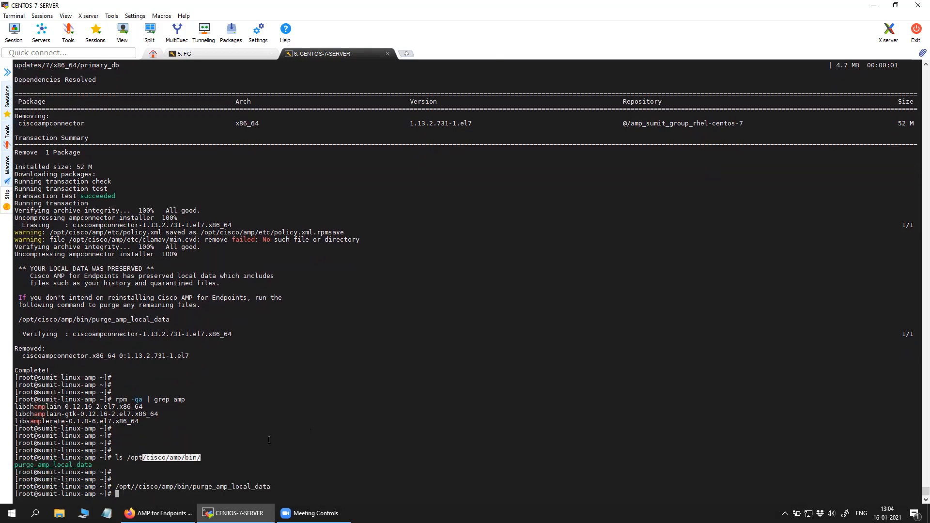
{"action": "scroll", "scroll_direction": "down", "scroll_amount": 3}
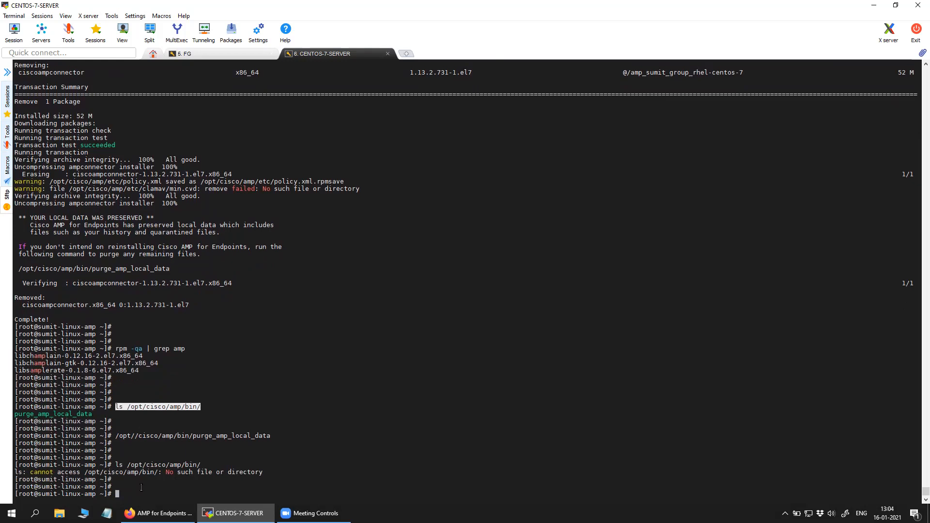
{"action": "type", "text": "ls /"}
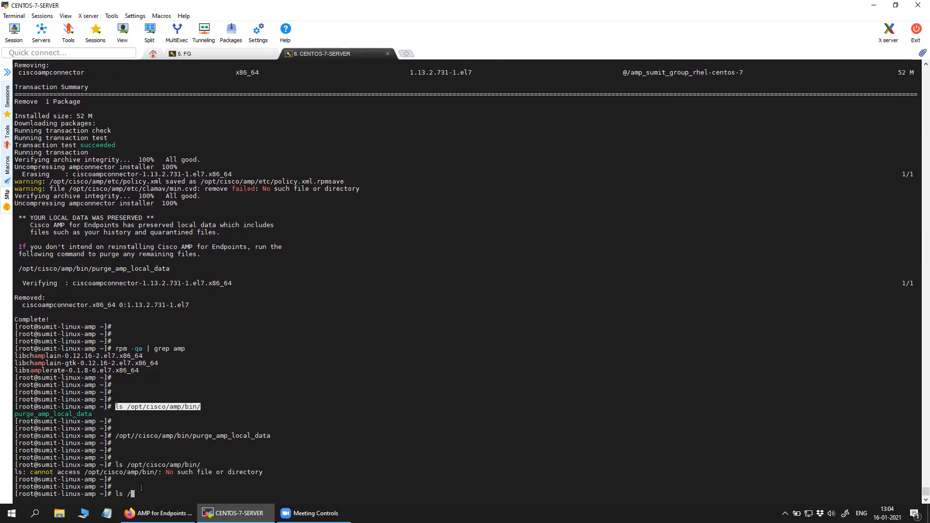
{"action": "type", "text": "opt/ci"}
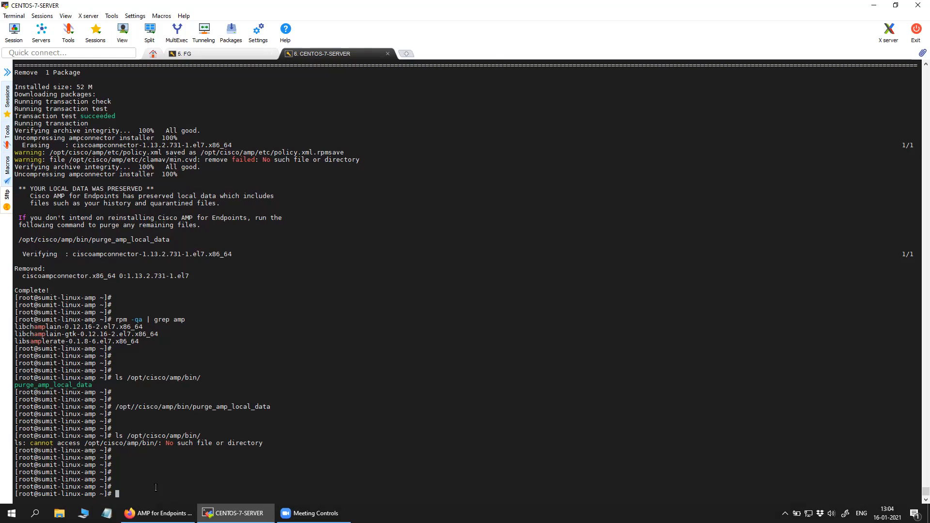
{"action": "mouse_move", "coordinate": [362, 236]}
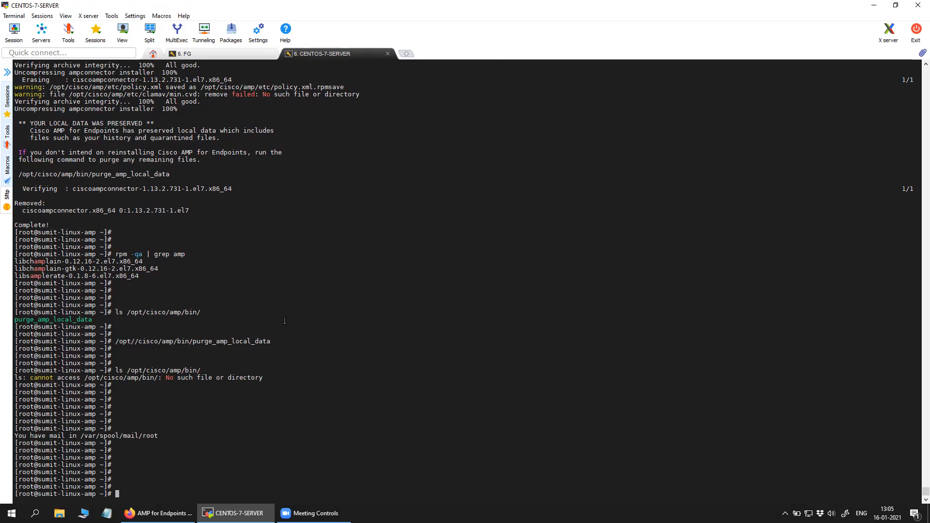
{"action": "mouse_move", "coordinate": [378, 26]}
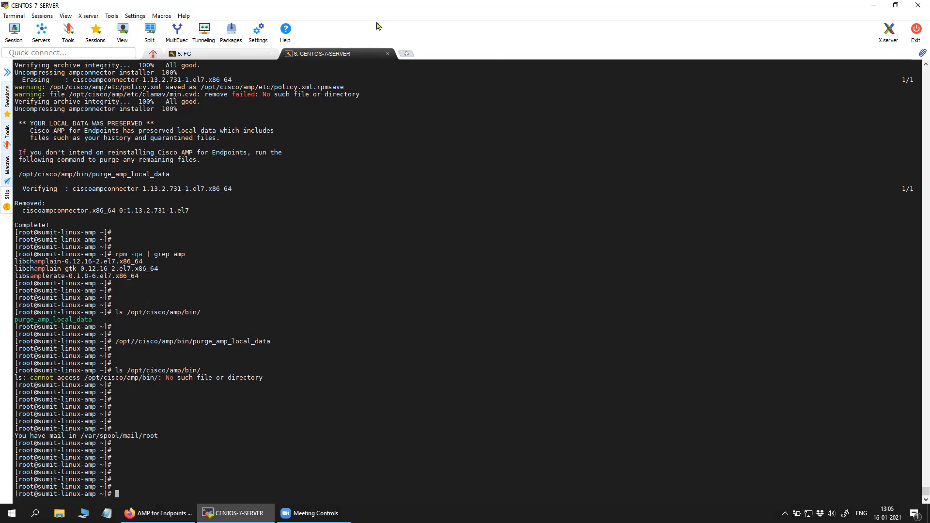